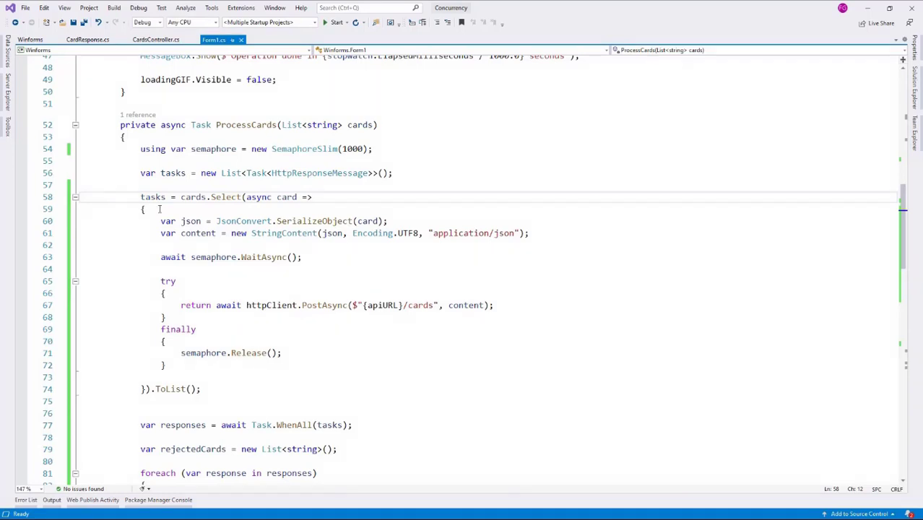
Drop a ProgressBar under loadingGIF on Form1 and widen it to match the animation.
{"action": "left_click_drag", "start_coordinate": [141, 197], "coordinate": [161, 377]}
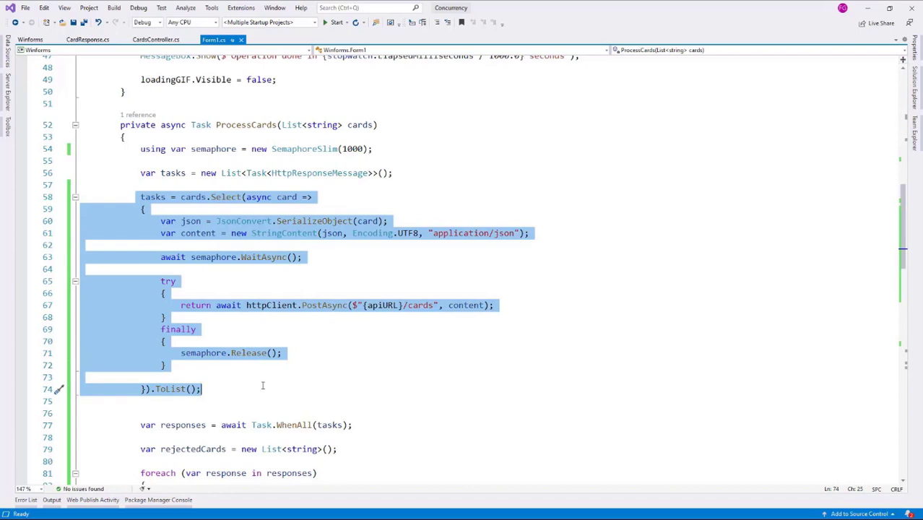
{"action": "mouse_move", "coordinate": [330, 295]}
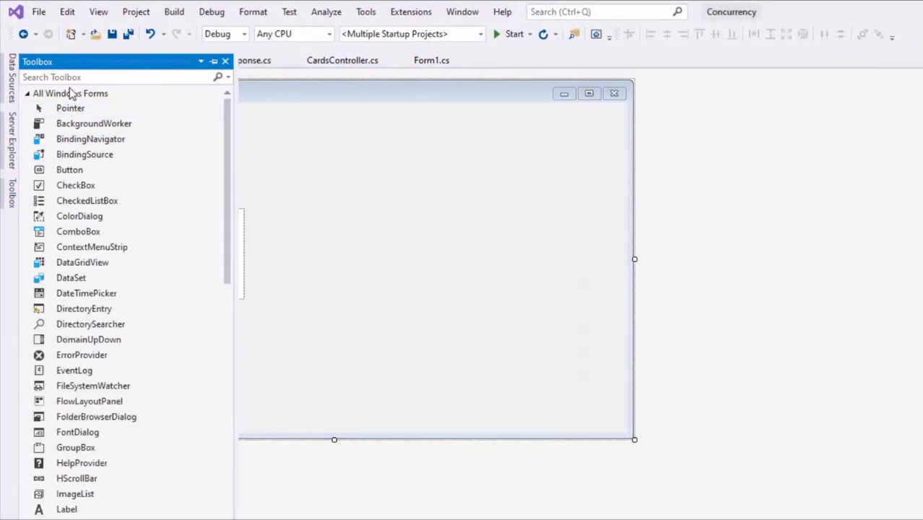
{"action": "type", "text": "prog"}
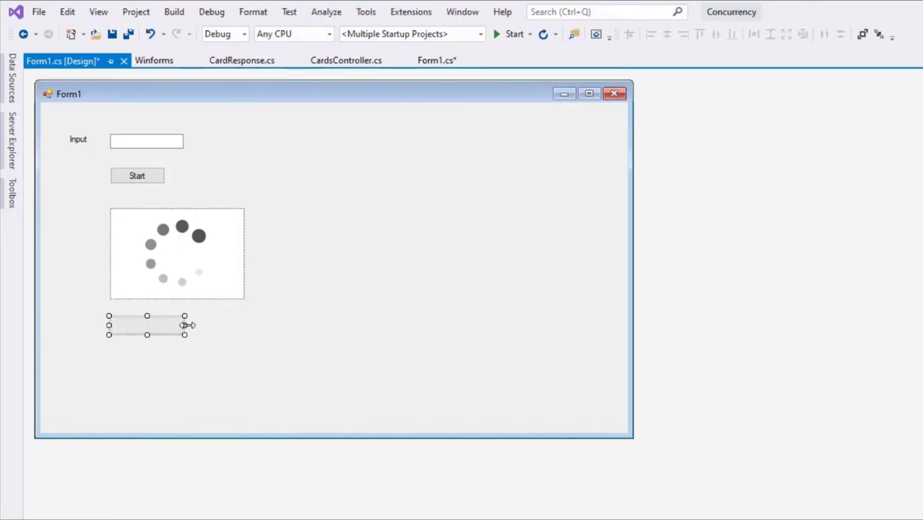
{"action": "left_click_drag", "start_coordinate": [185, 323], "coordinate": [242, 324]}
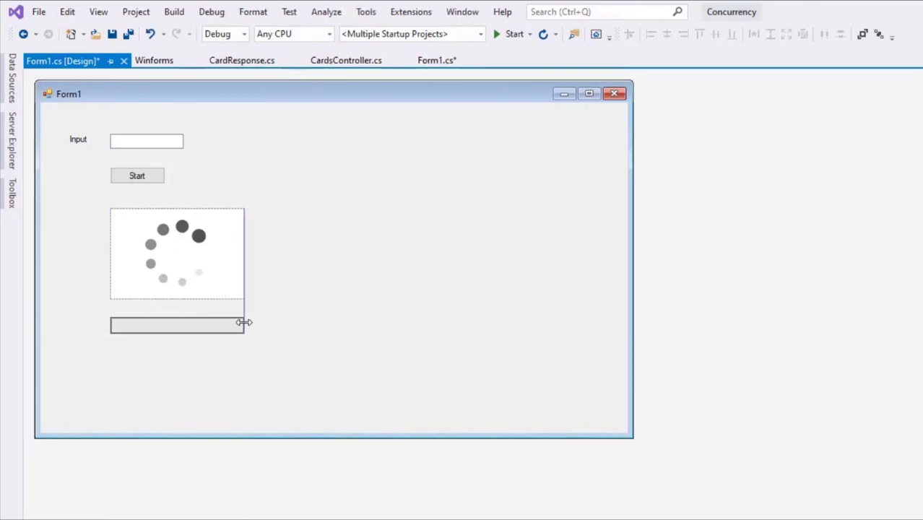
{"action": "left_click", "coordinate": [176, 325]}
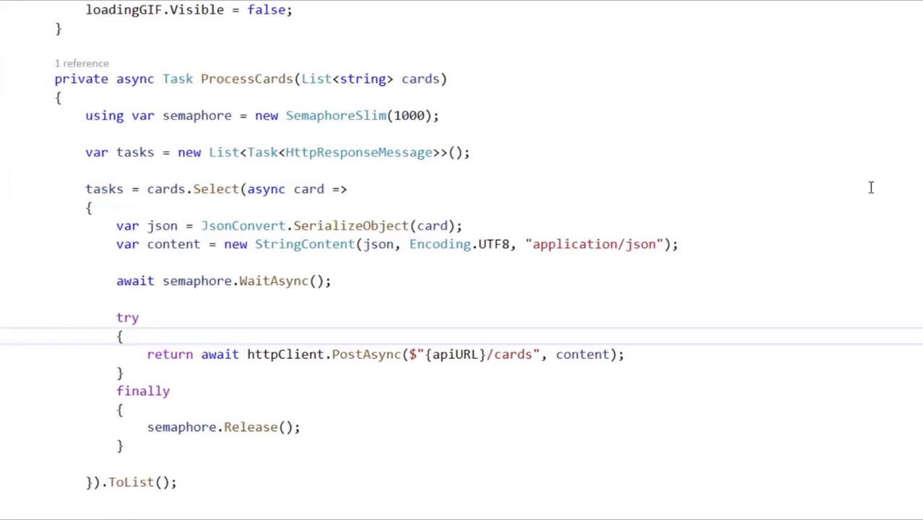
Begin btnStart_Click with var progressReport = new Progress<int>();.
{"action": "scroll", "scroll_direction": "up", "scroll_amount": 3}
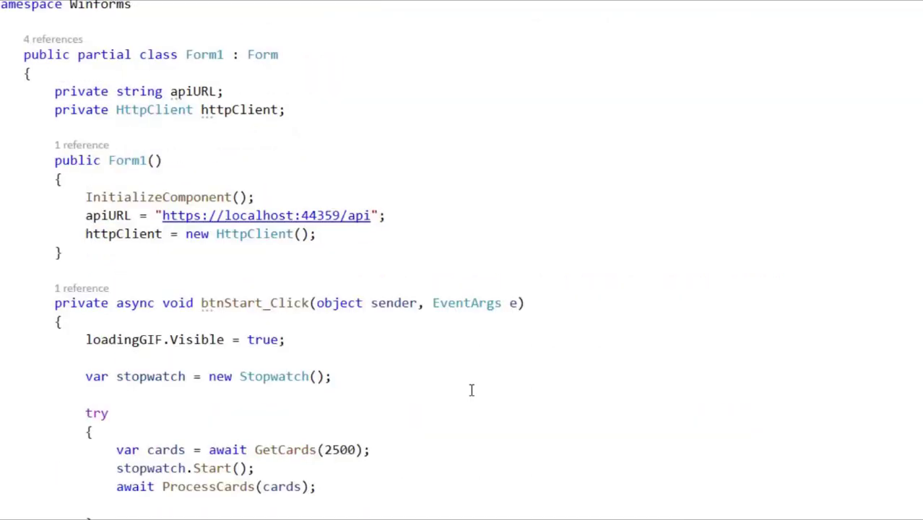
{"action": "scroll", "scroll_direction": "down", "scroll_amount": 3}
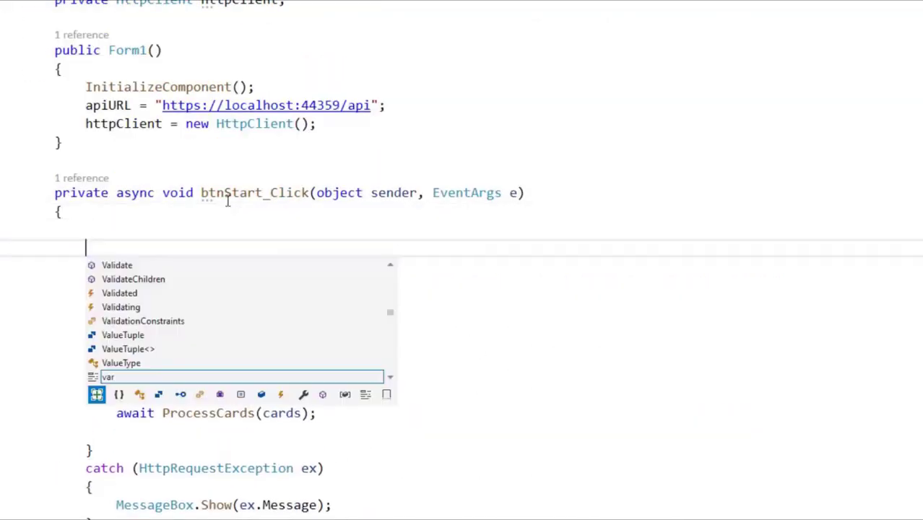
{"action": "type", "text": "var progres"}
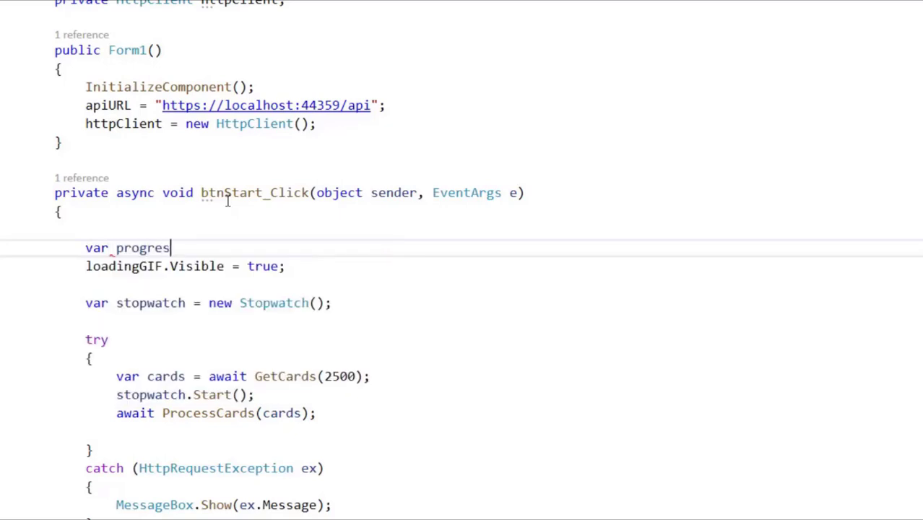
{"action": "type", "text": "sReport ="}
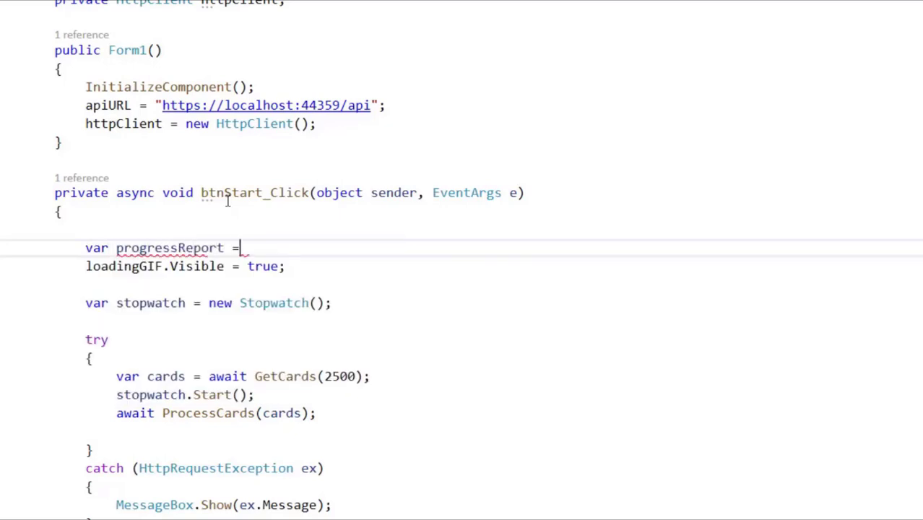
{"action": "type", "text": "new Progress<>"}
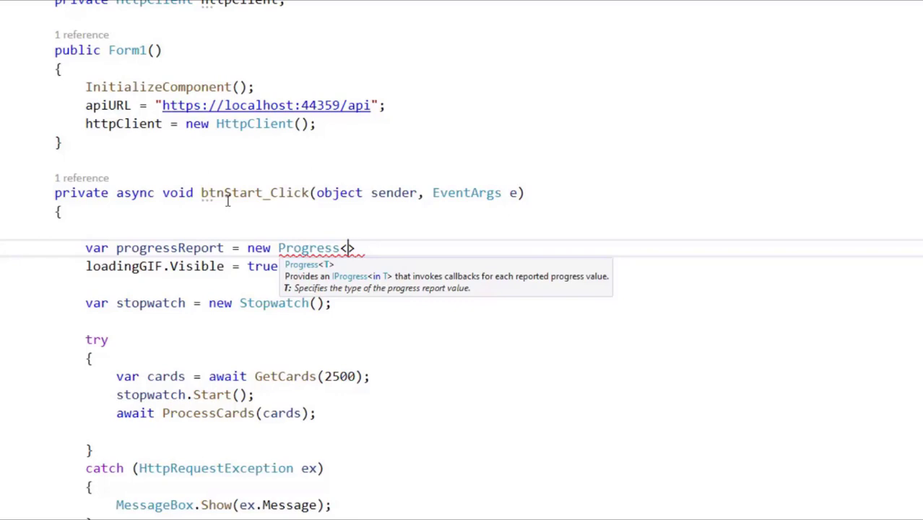
{"action": "type", "text": "int>"}
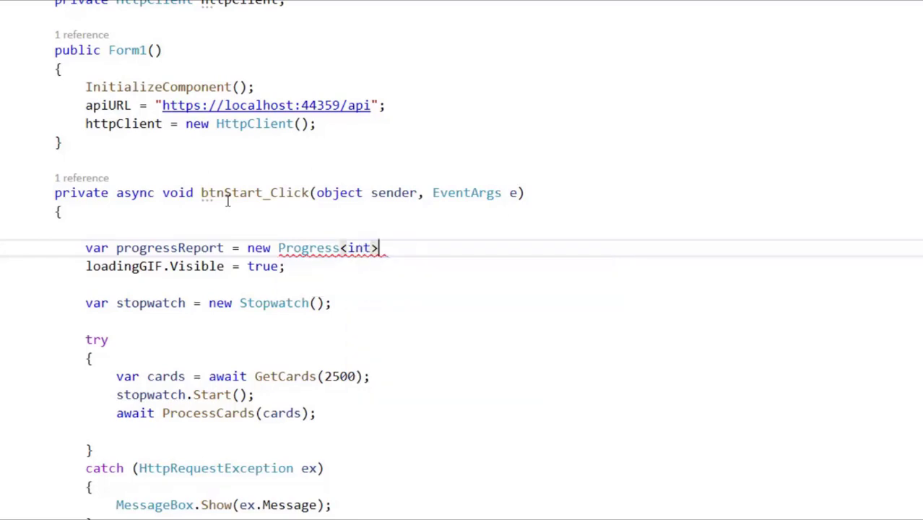
{"action": "type", "text": "();"}
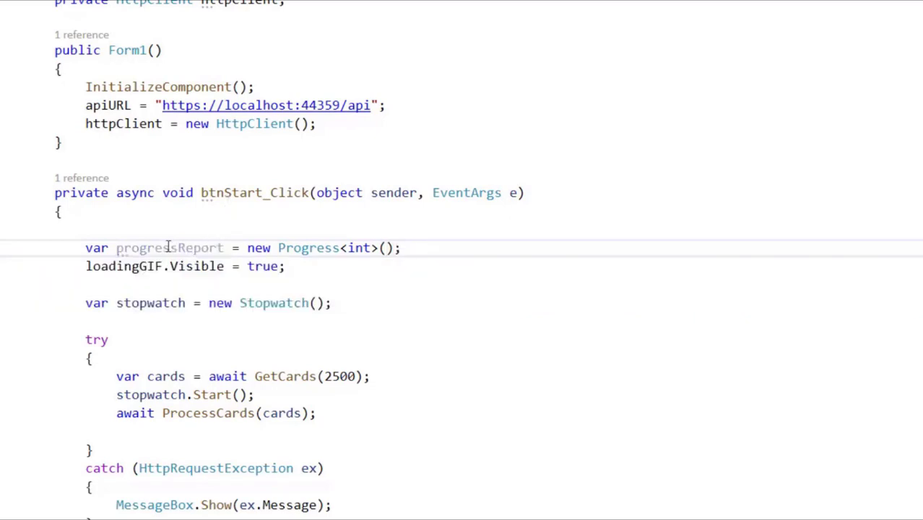
{"action": "left_click", "coordinate": [401, 248]}
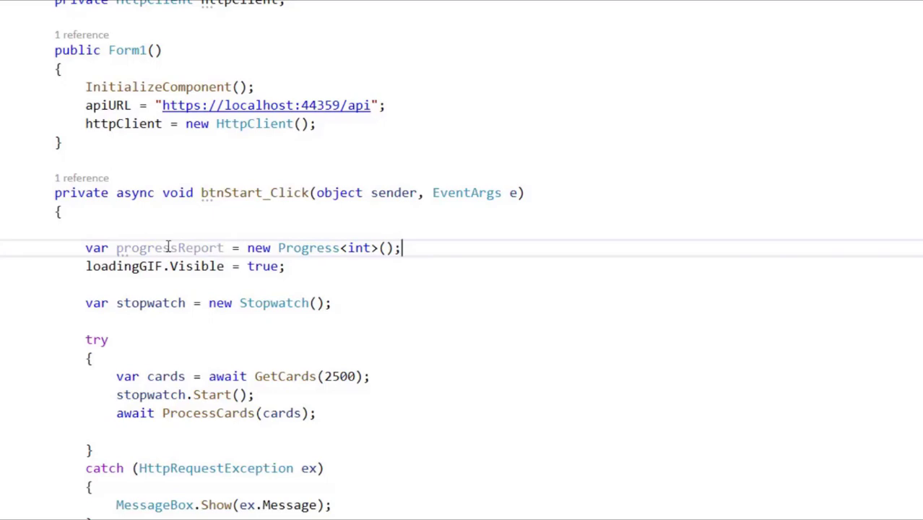
Write private void ReportCardProcessingProgress(int percentage) setting pgCards.Value = percentage.
{"action": "scroll", "scroll_direction": "down", "scroll_amount": 3}
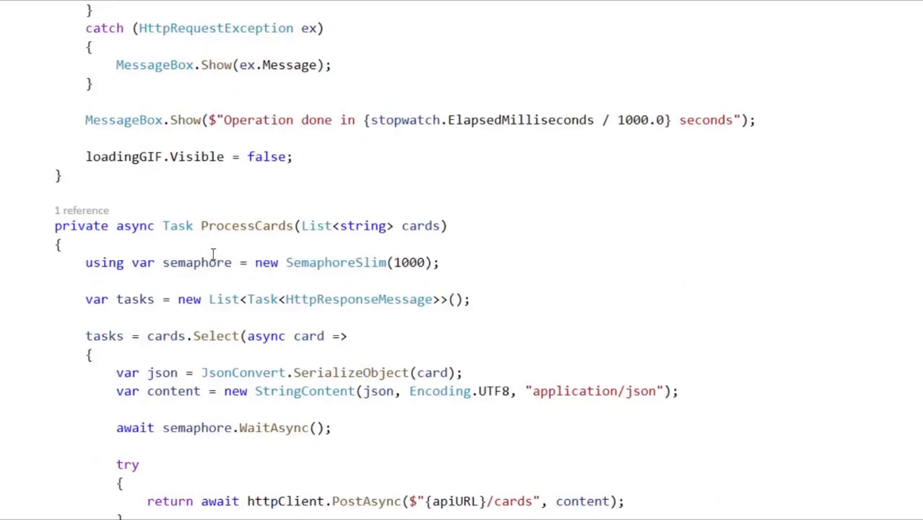
{"action": "type", "text": "privat"}
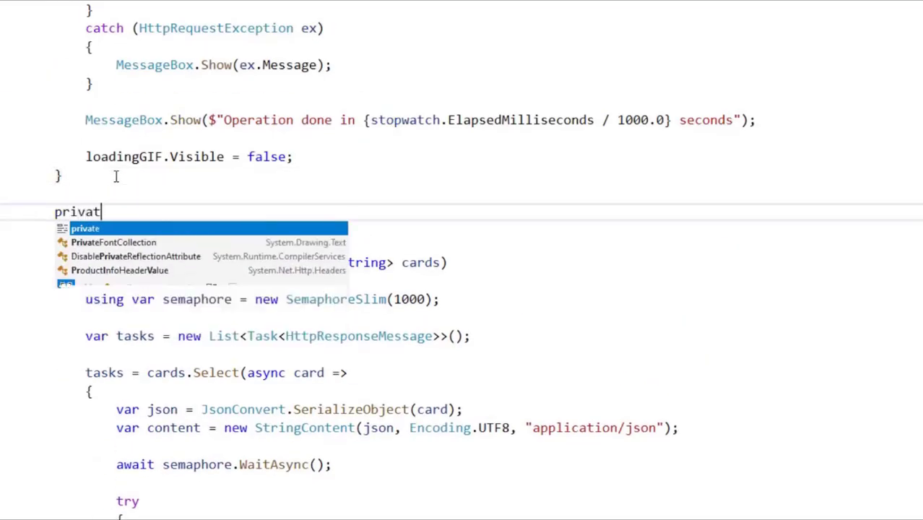
{"action": "type", "text": "e void ReportCa"}
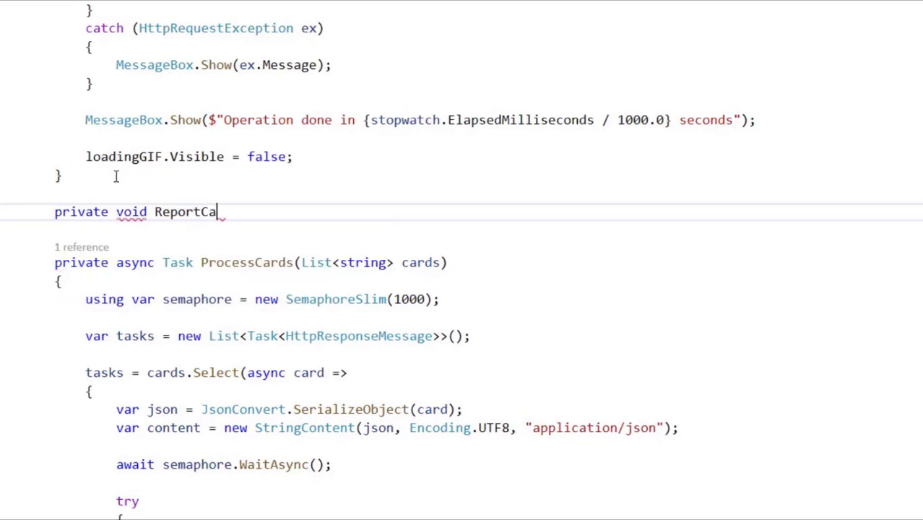
{"action": "type", "text": "rdProcessingProgress(int"}
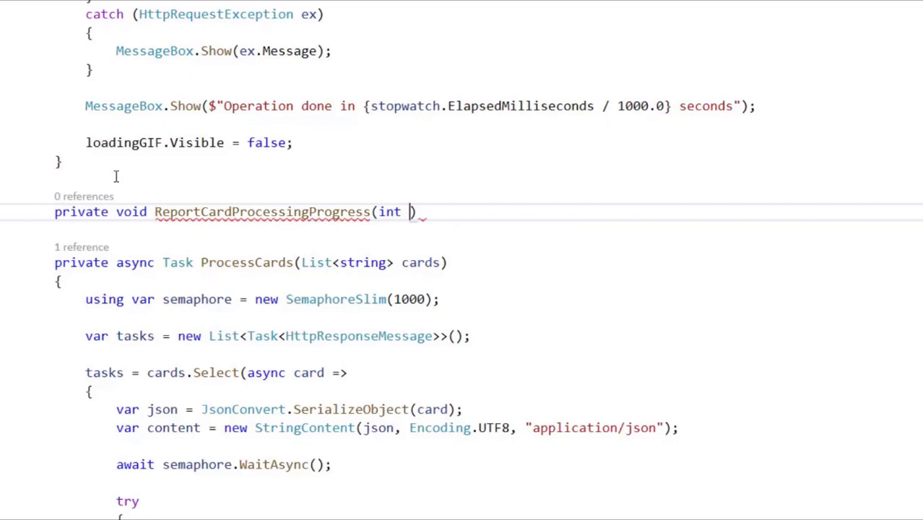
{"action": "type", "text": "percentage"}
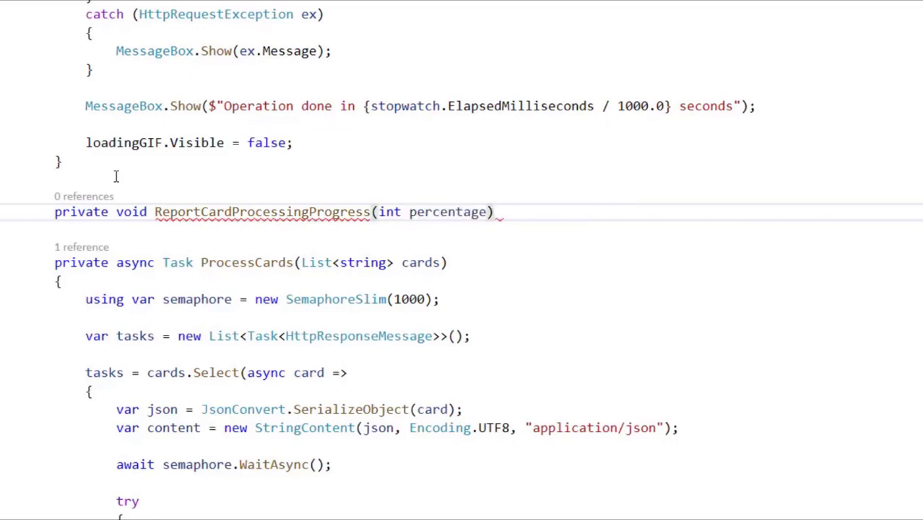
{"action": "type", "text": "pgCards.Value = o"}
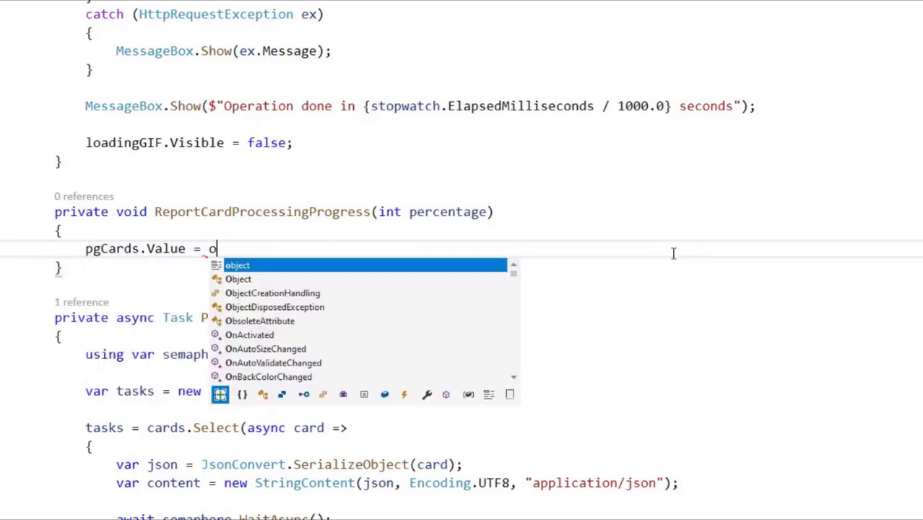
{"action": "type", "text": "percentage;"}
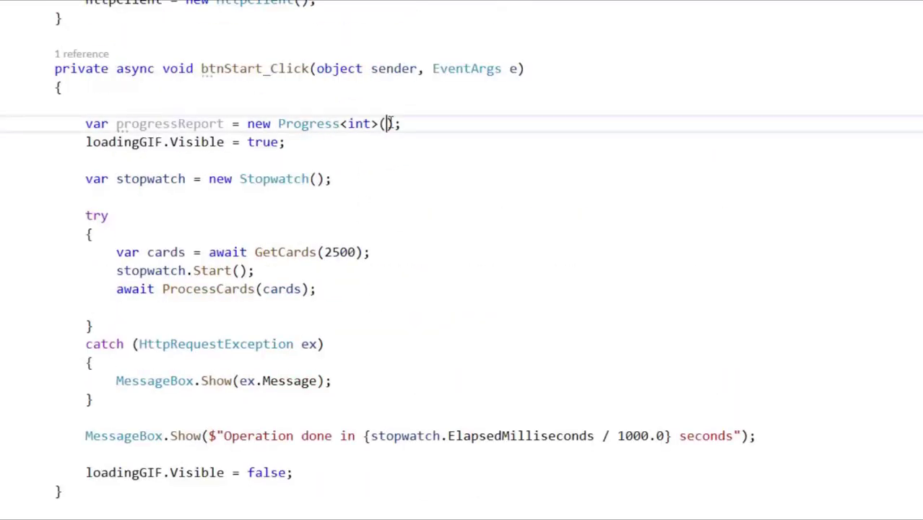
Construct the Progress<int> with ReportCardProcessingProgress as its callback.
{"action": "type", "text": "rEPOR"}
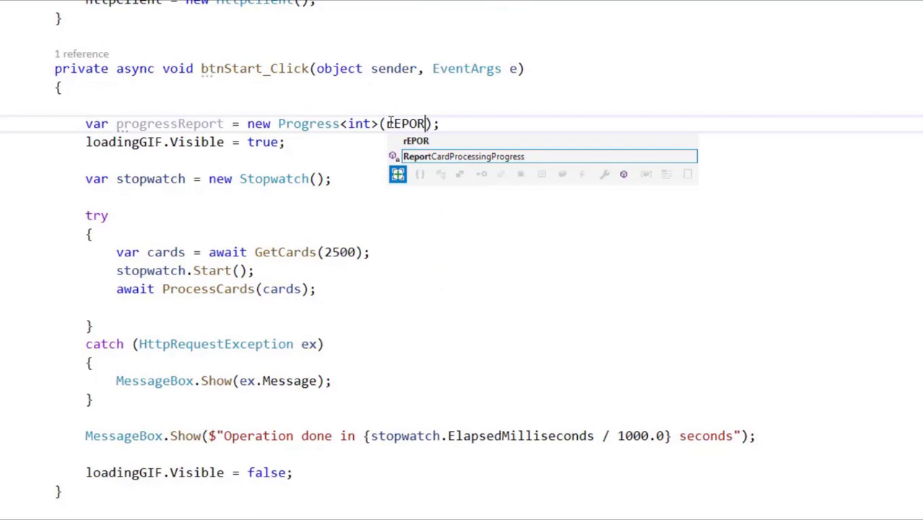
{"action": "key", "text": "Tab"}
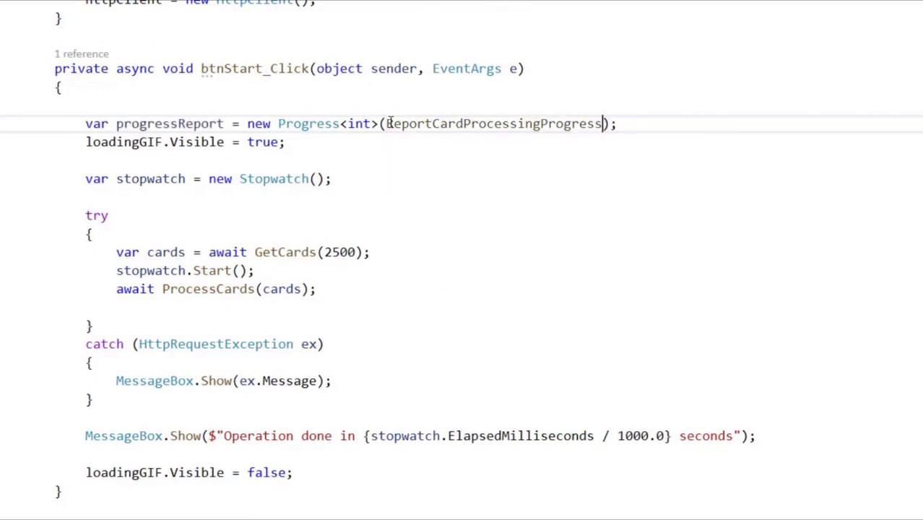
{"action": "double_click", "coordinate": [169, 123]}
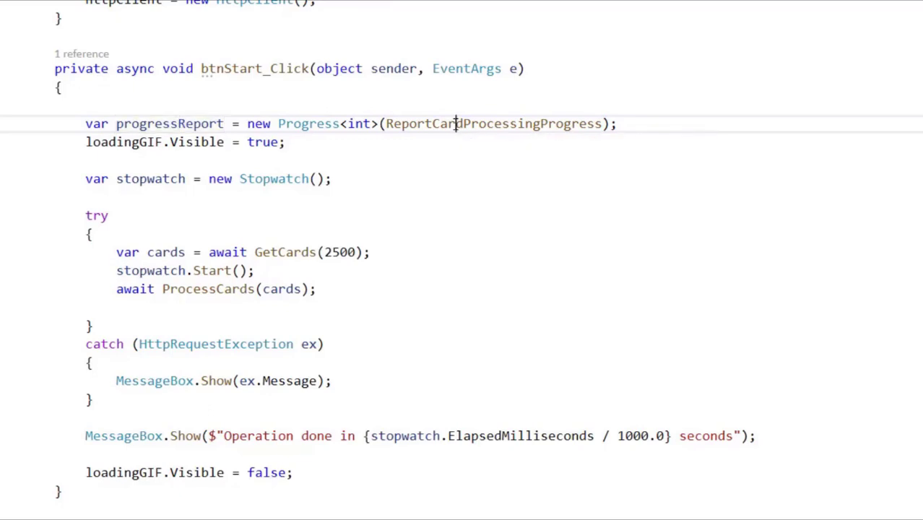
{"action": "double_click", "coordinate": [494, 124]}
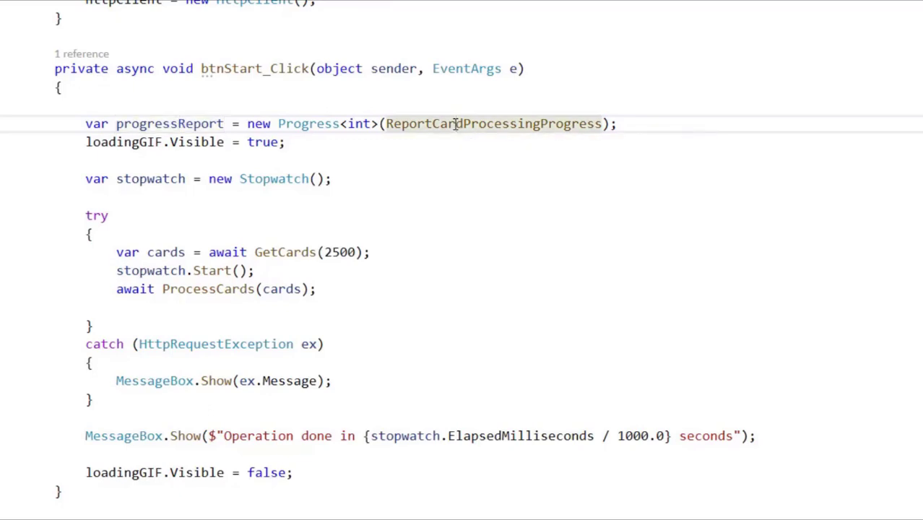
Pass progressReport as a second argument in ProcessCards(cards, progressReport).
{"action": "double_click", "coordinate": [171, 124]}
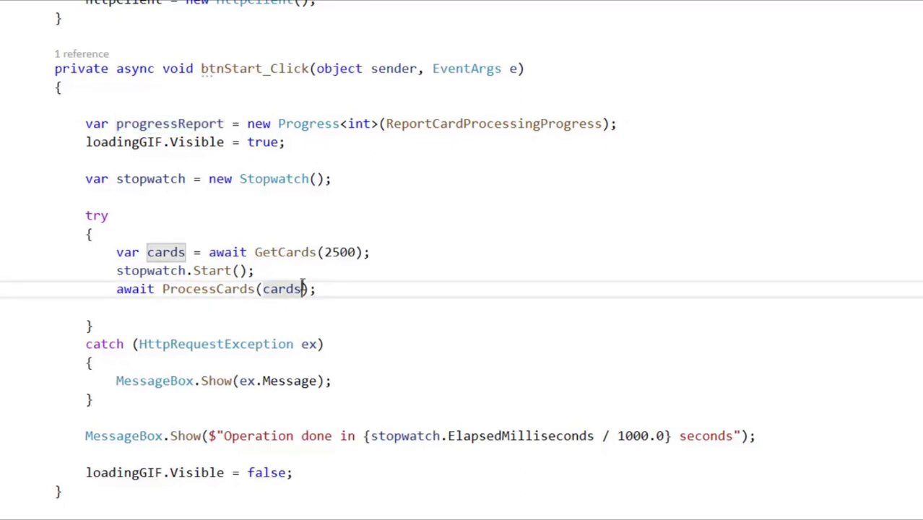
{"action": "type", "text": ", progressReport"}
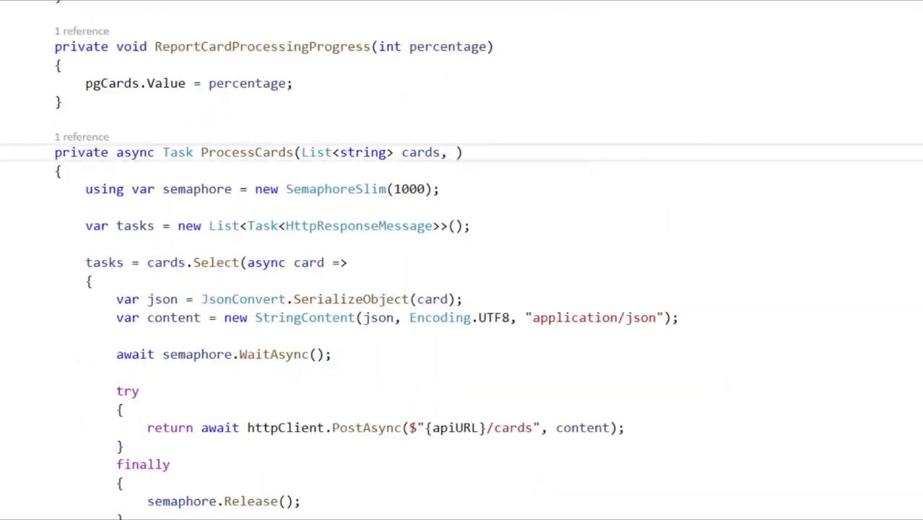
Add an optional IProgress<int> progress = null parameter to ProcessCards and an index counter at 0.
{"action": "type", "text": "IProgress<int>"}
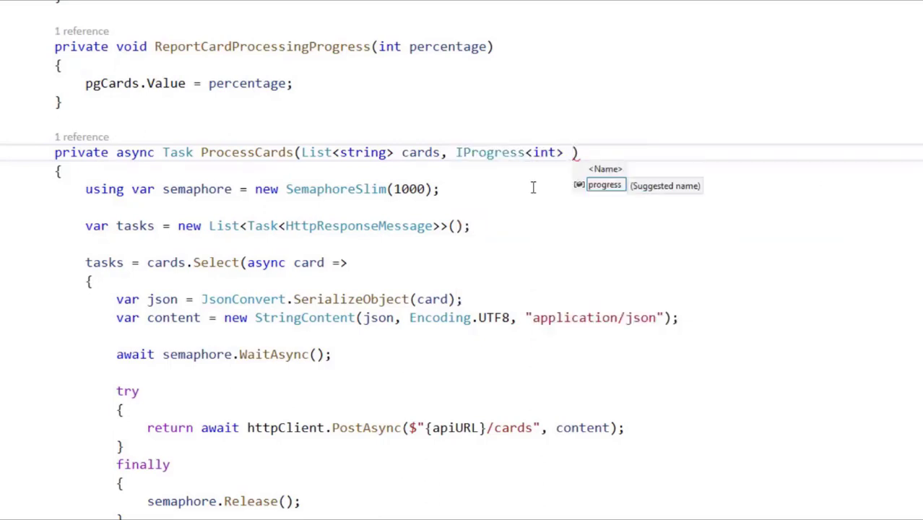
{"action": "type", "text": "progress = null"}
{"action": "type", "text": "var index = 0;"}
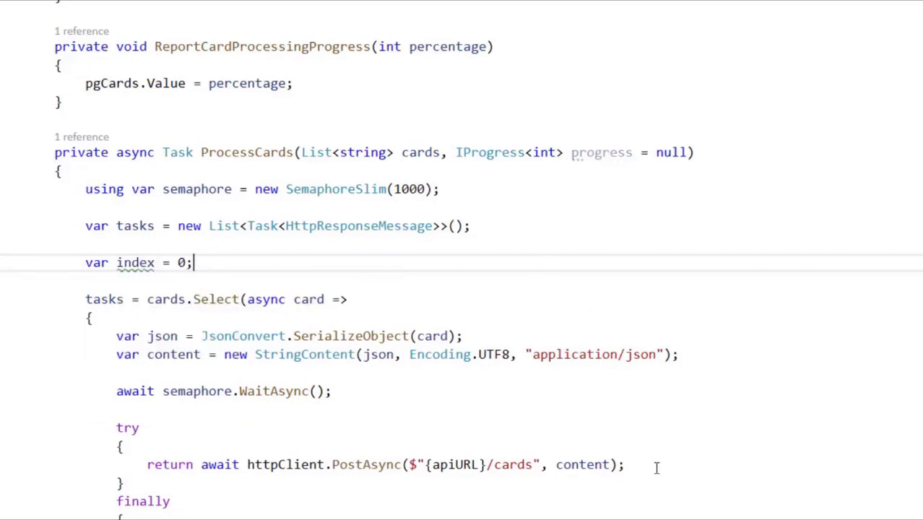
{"action": "scroll", "scroll_direction": "down", "scroll_amount": 3}
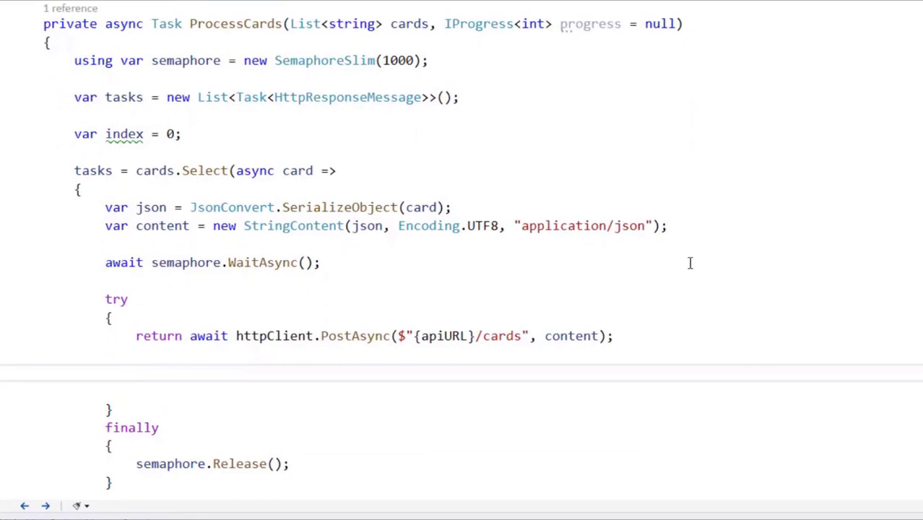
Store the PostAsync result in var internalTask and return it from the lambda.
{"action": "scroll", "scroll_direction": "down", "scroll_amount": 3}
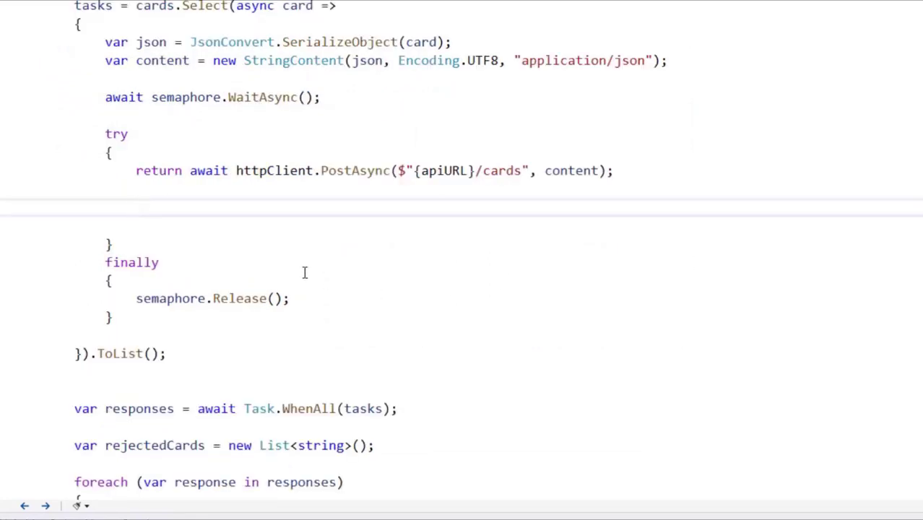
{"action": "mouse_move", "coordinate": [193, 208]}
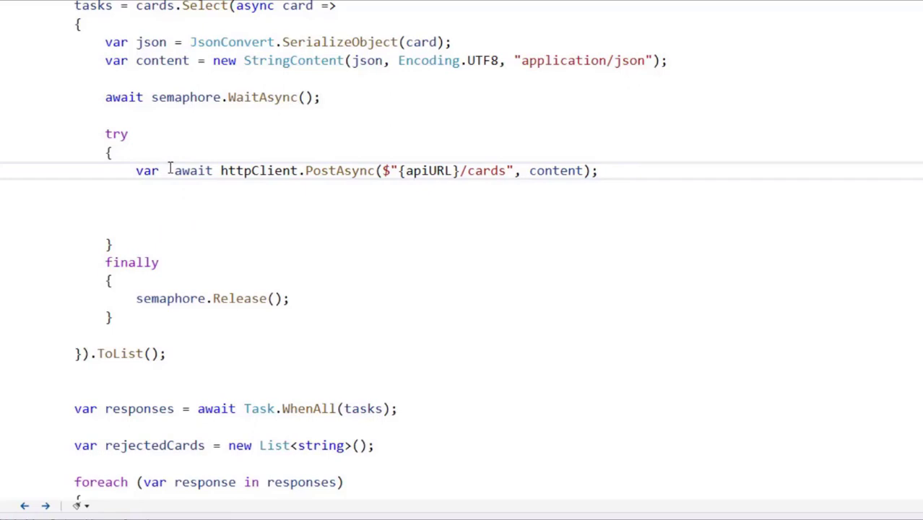
{"action": "type", "text": "intertan"}
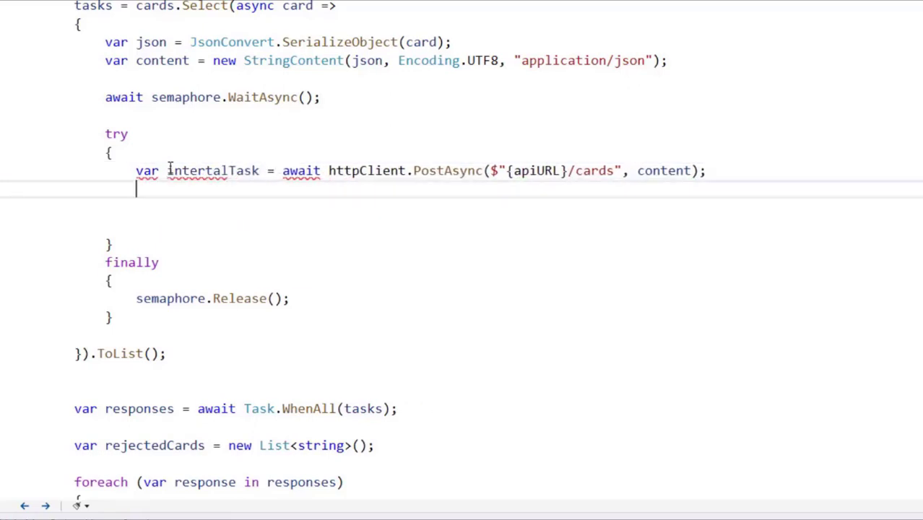
{"action": "type", "text": "return internalTask;"}
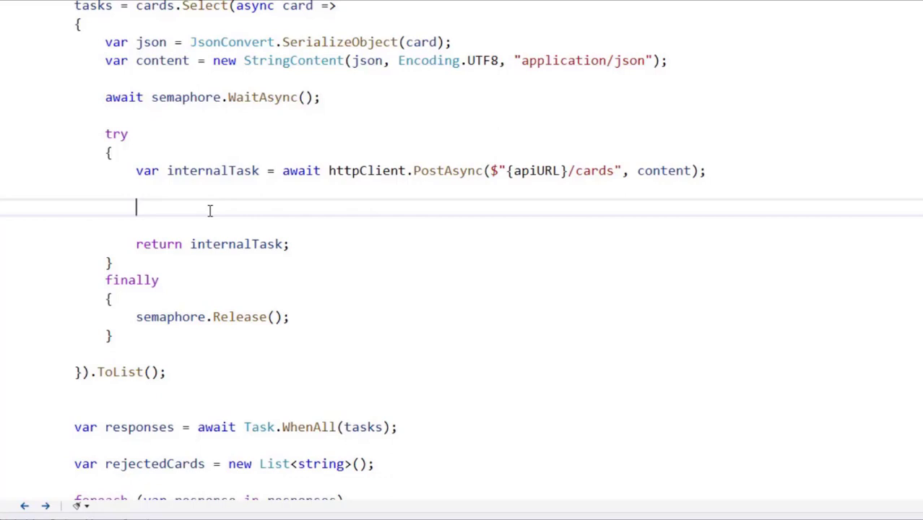
Insert if (progress != null) { index++; } between the post and the return.
{"action": "type", "text": "if (pro"}
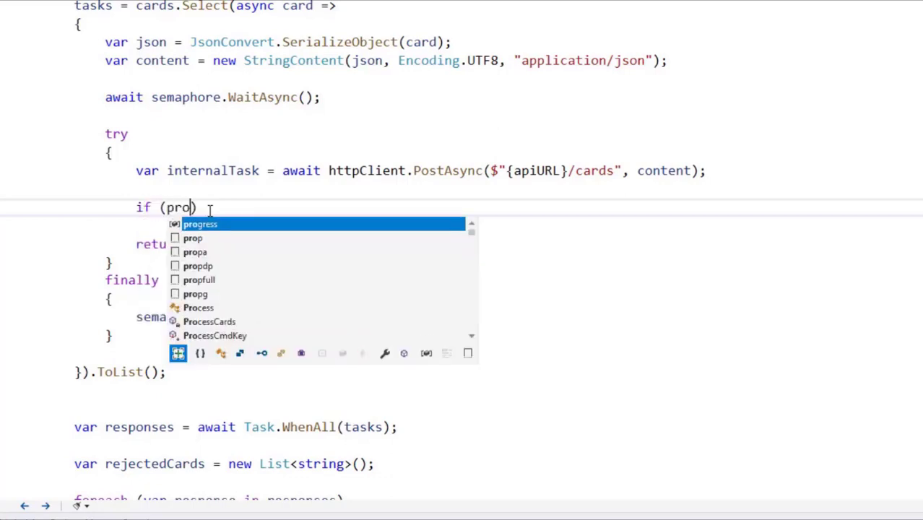
{"action": "type", "text": "gress != null"}
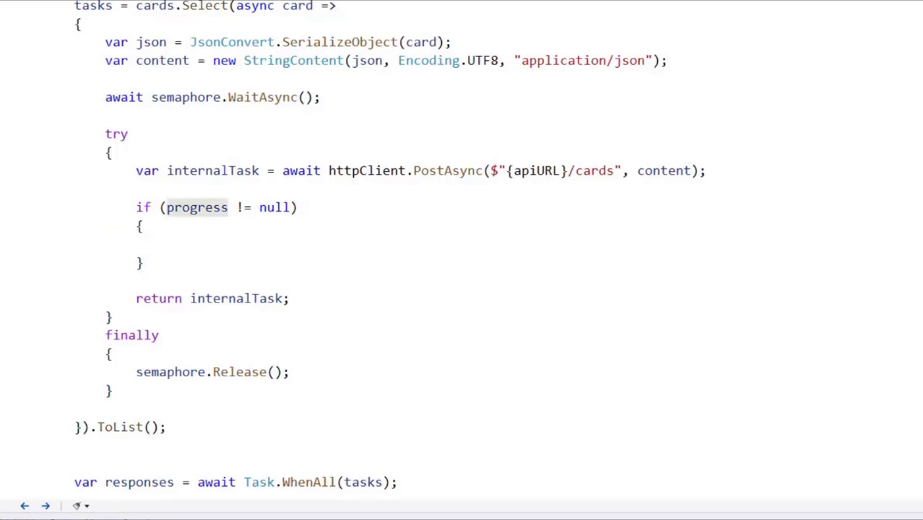
{"action": "mouse_move", "coordinate": [320, 42]}
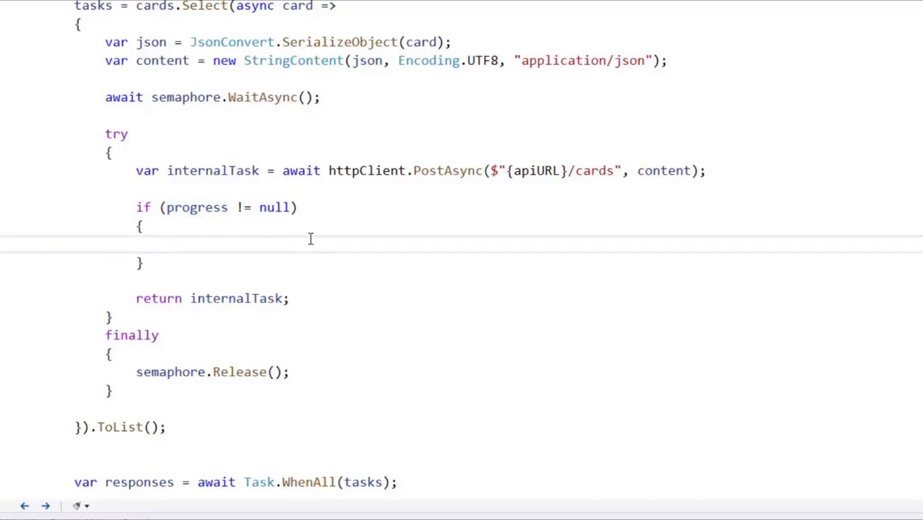
{"action": "type", "text": "index++;"}
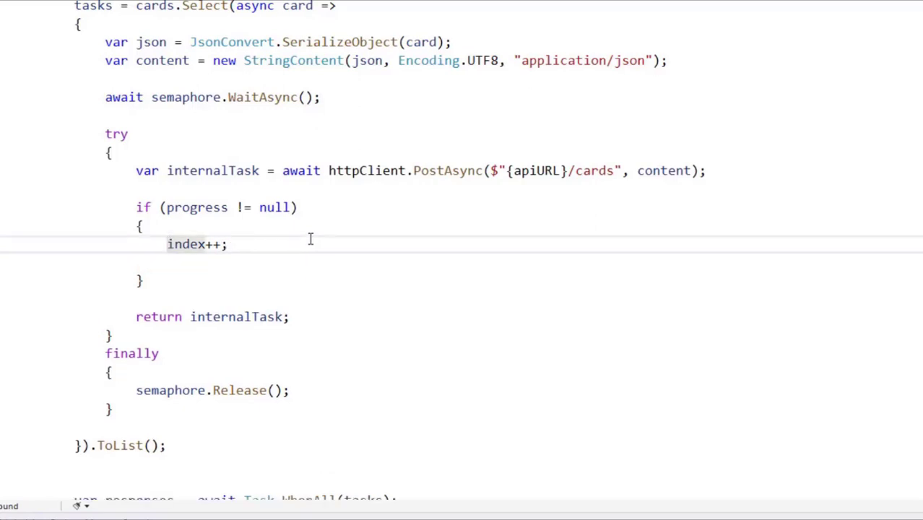
Rename index to tasksResolved and compute percentage = (double)tasksResolved / cards.Count() * 100.
{"action": "double_click", "coordinate": [186, 244]}
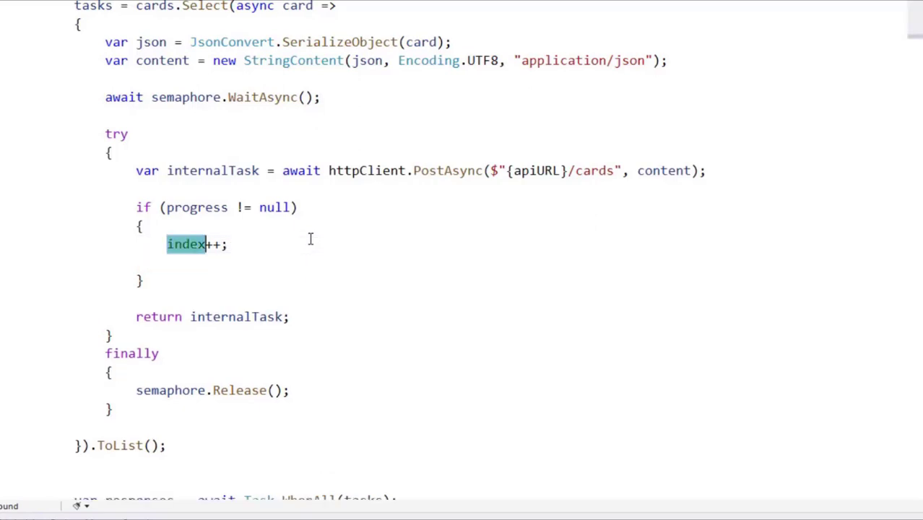
{"action": "type", "text": "tasksResolved"}
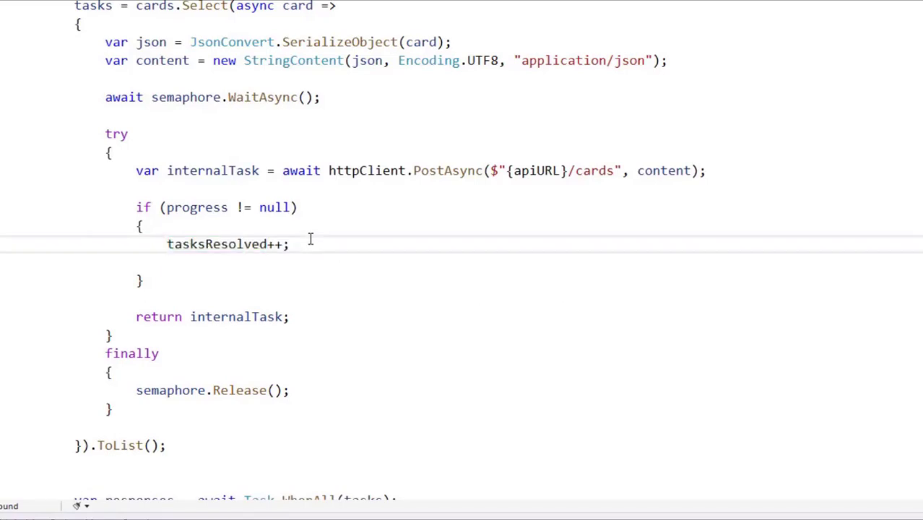
{"action": "type", "text": "var perc"}
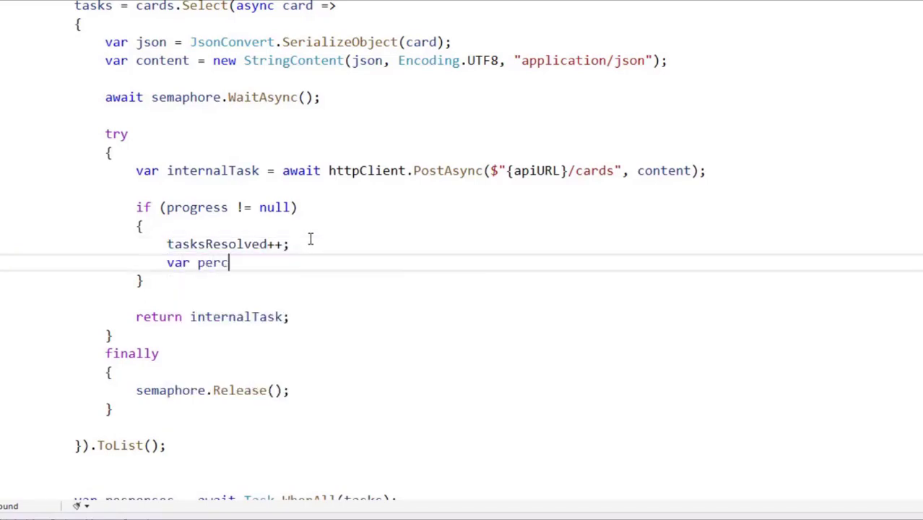
{"action": "type", "text": "entage ="}
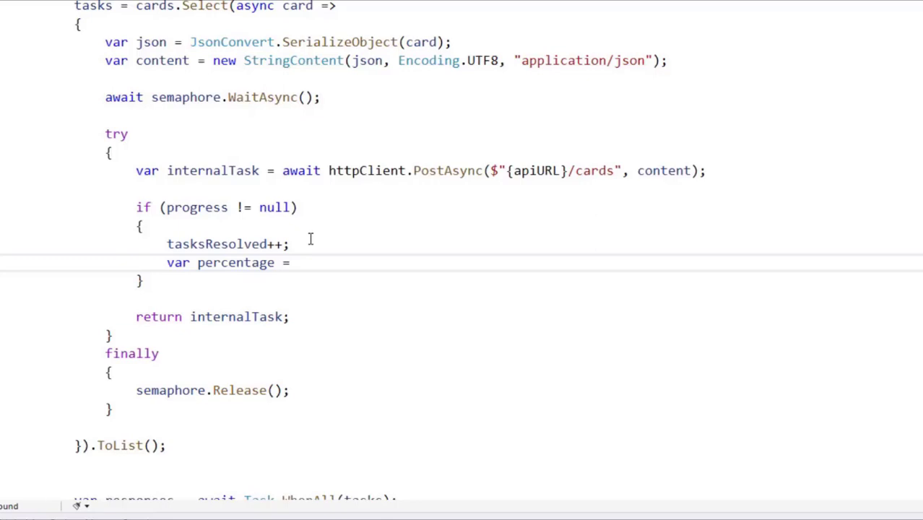
{"action": "type", "text": "(double) task"}
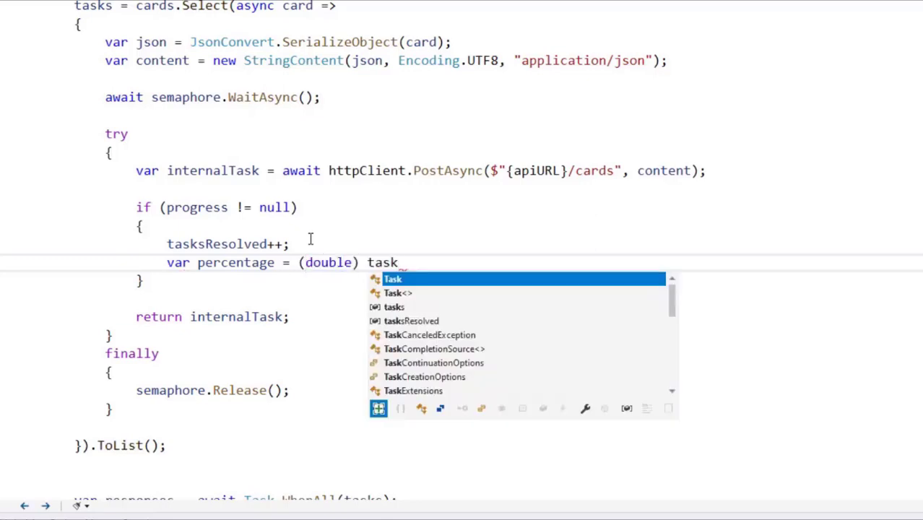
{"action": "type", "text": "sResolved / cards."}
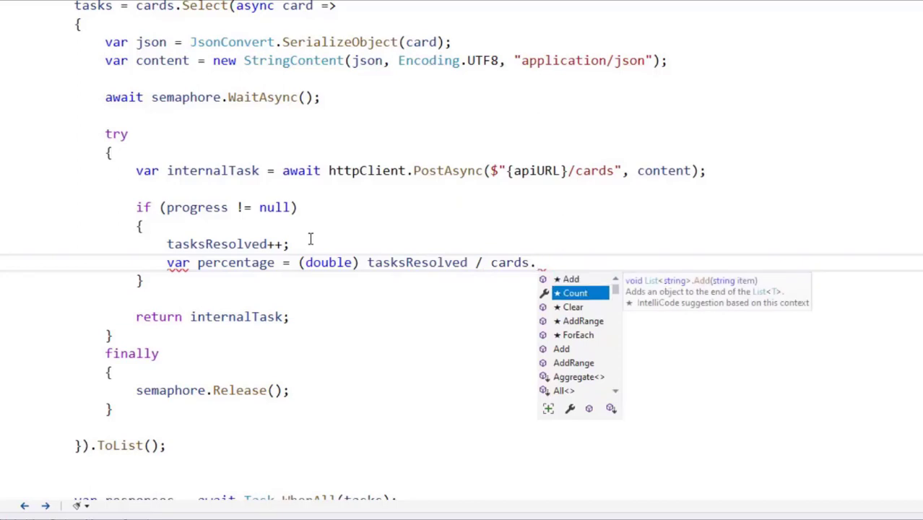
{"action": "type", "text": "Count("}
{"action": "type", "text": "per"}
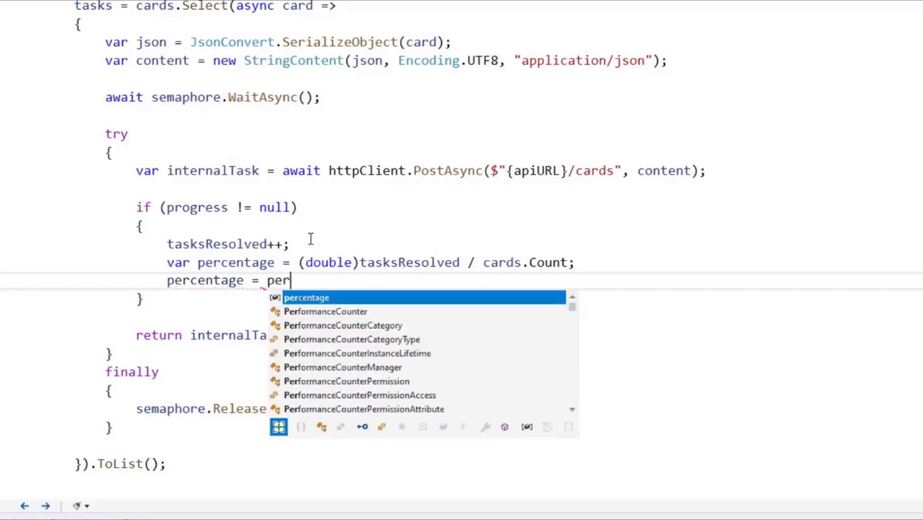
{"action": "type", "text": "centage * 100;"}
{"action": "type", "text": "var"}
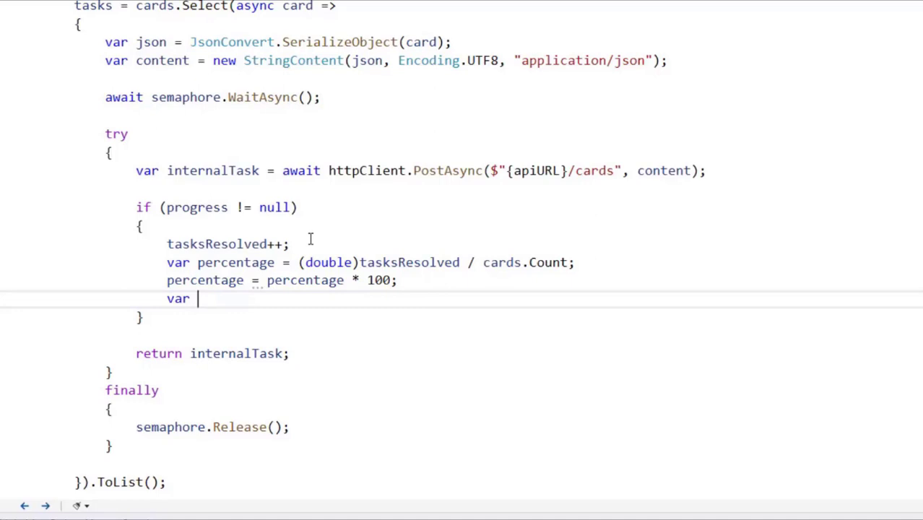
Round it into percentageInt with (int)Math.Round(percentage, 0) and call progress.Report(percentageInt).
{"action": "type", "text": "per"}
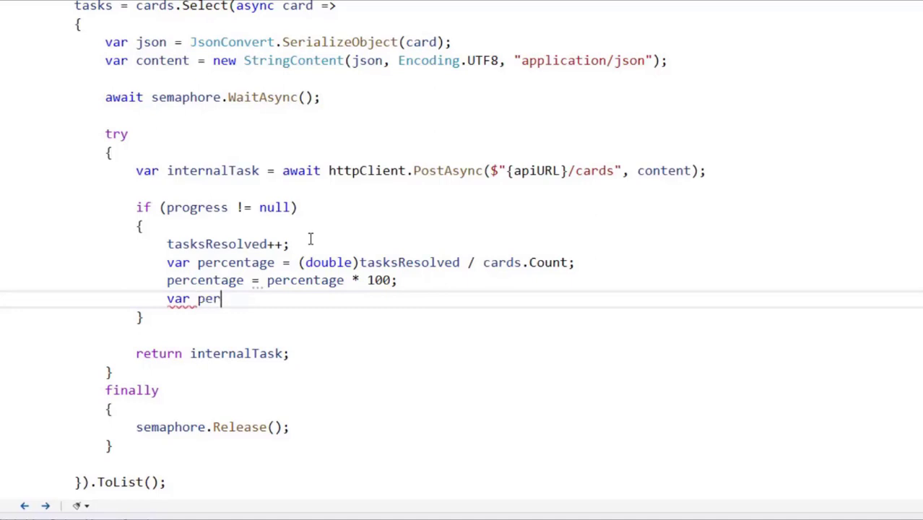
{"action": "type", "text": "centageInt"}
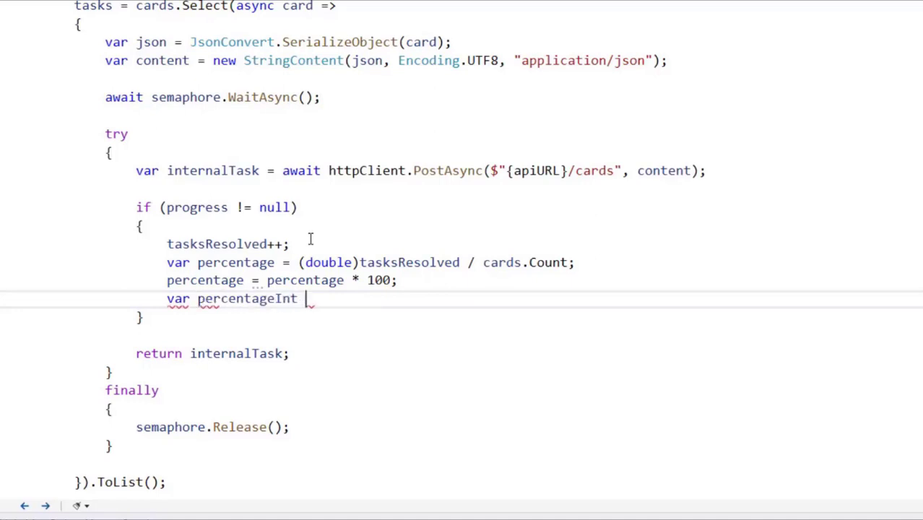
{"action": "type", "text": "= (int)Math"}
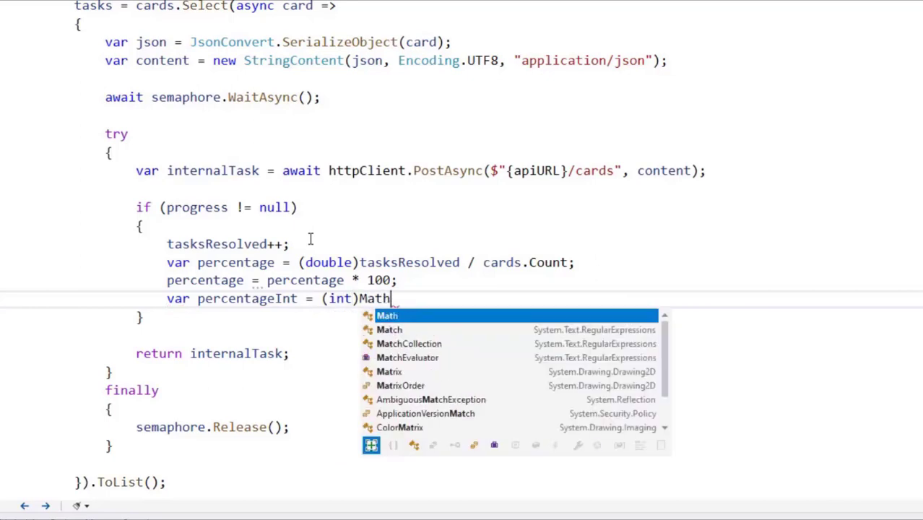
{"action": "type", "text": ".Round(percentage, 0);"}
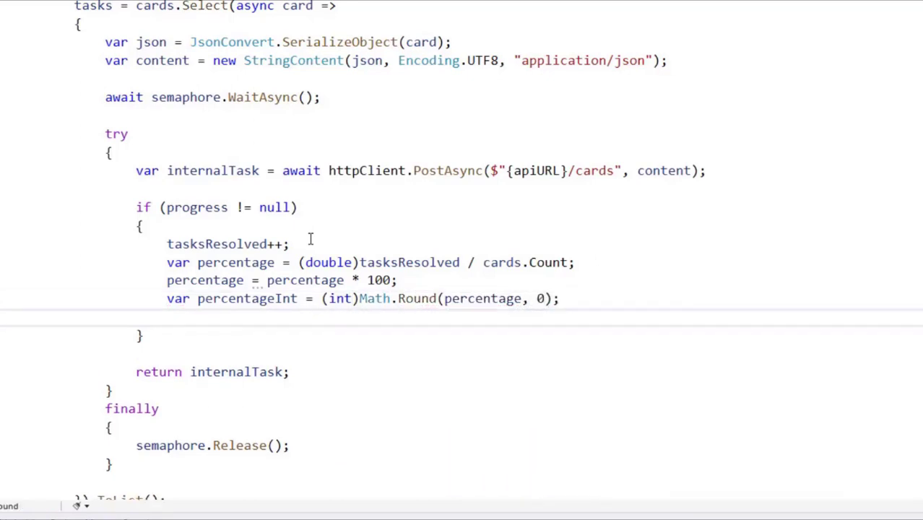
{"action": "type", "text": "progress.report(percentageInt);"}
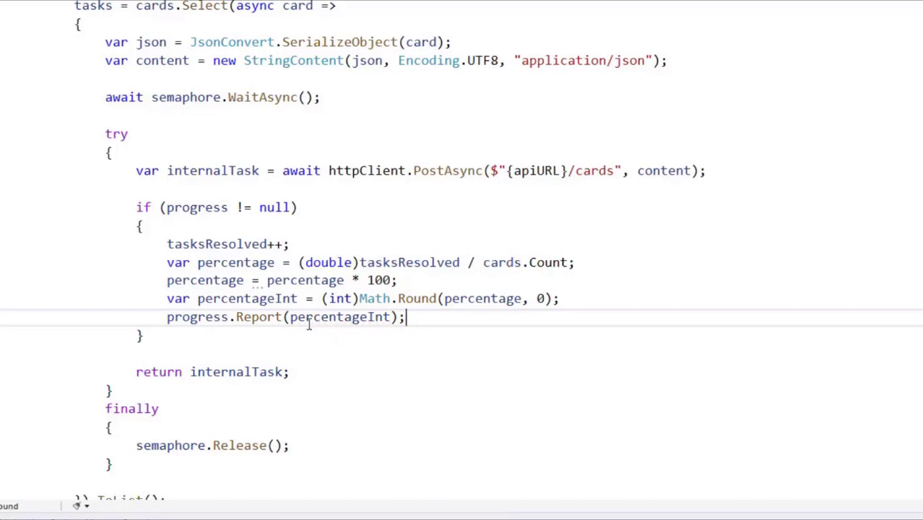
{"action": "mouse_move", "coordinate": [340, 318]}
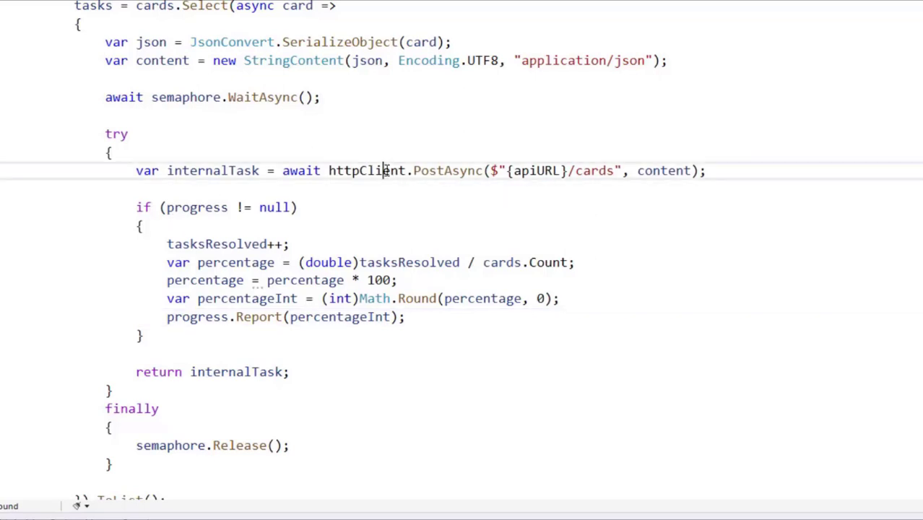
{"action": "double_click", "coordinate": [367, 170]}
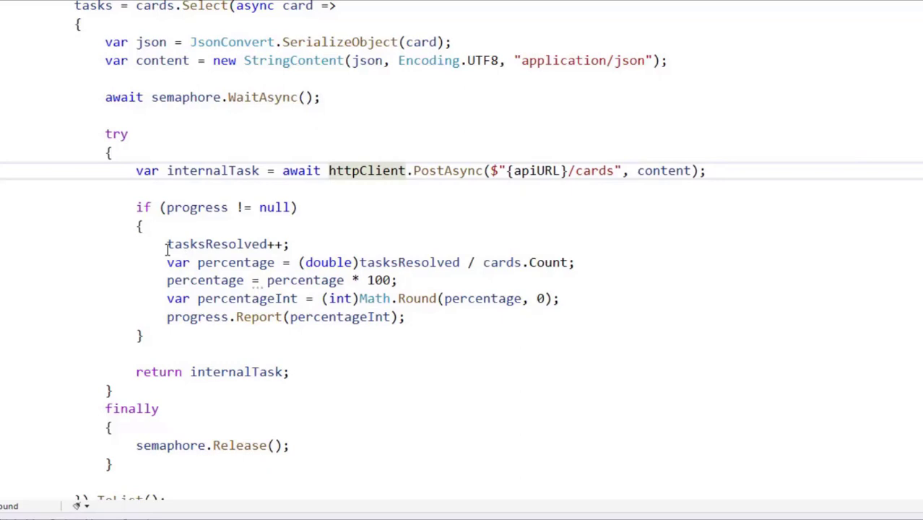
{"action": "left_click_drag", "start_coordinate": [168, 245], "coordinate": [561, 298]}
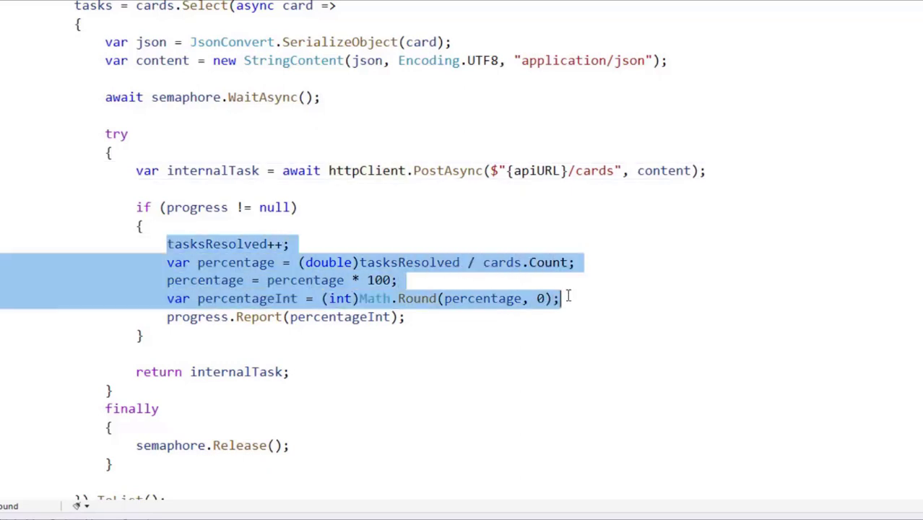
{"action": "left_click", "coordinate": [308, 317]}
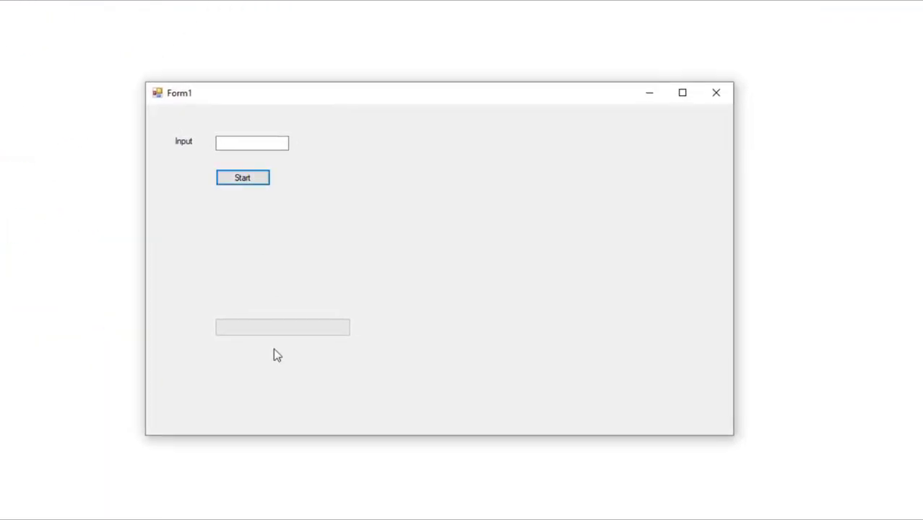
{"action": "mouse_move", "coordinate": [273, 336]}
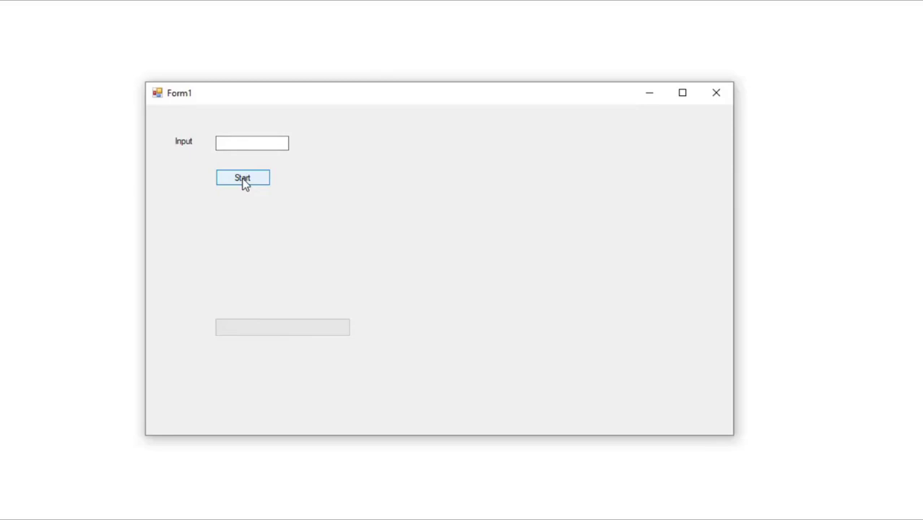
Run Start so the progress bar fills, dismiss the done message and close the app.
{"action": "left_click", "coordinate": [243, 177]}
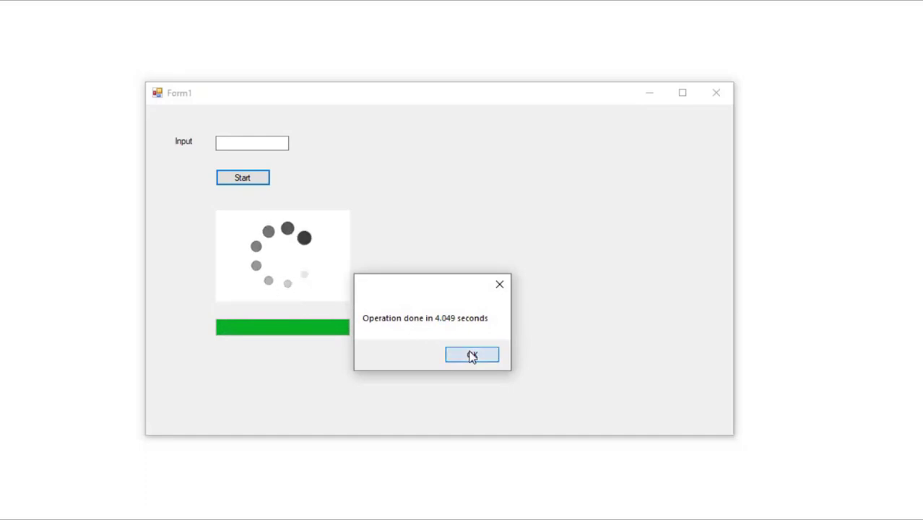
{"action": "left_click", "coordinate": [472, 355]}
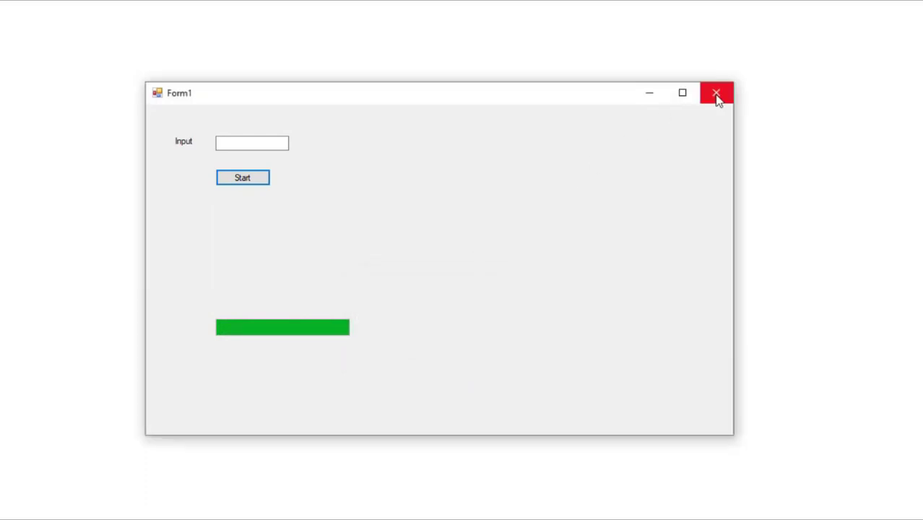
{"action": "left_click", "coordinate": [716, 92]}
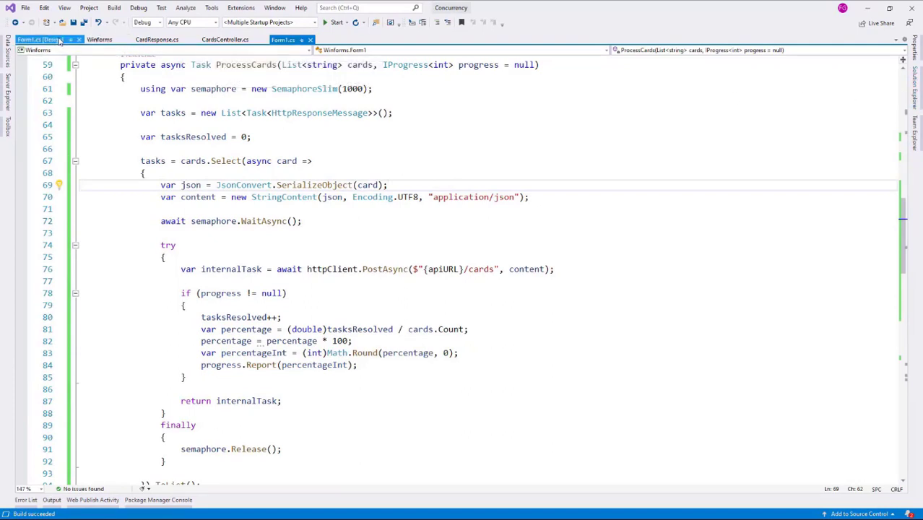
Return to the code editor at the btnStart_Click handler.
{"action": "left_click", "coordinate": [39, 39]}
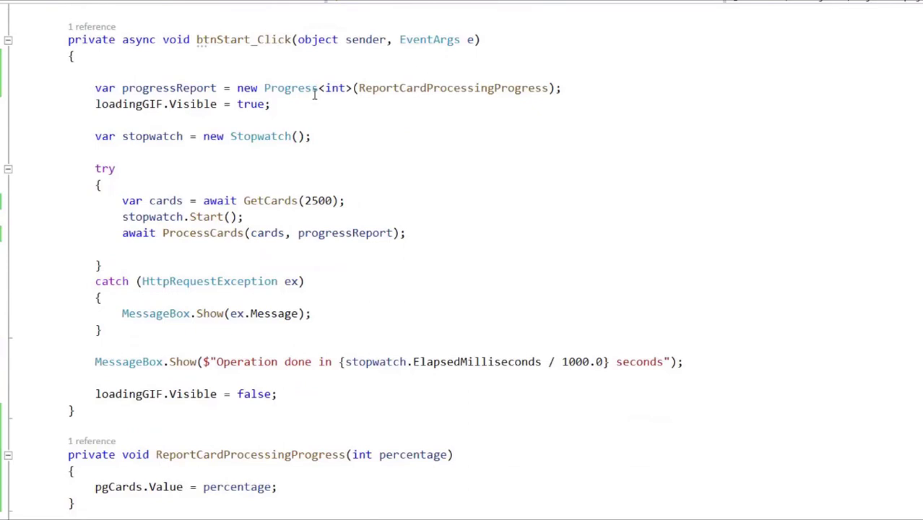
Add pgCards.Visible = true; after the loading GIF is shown.
{"action": "type", "text": "pg"}
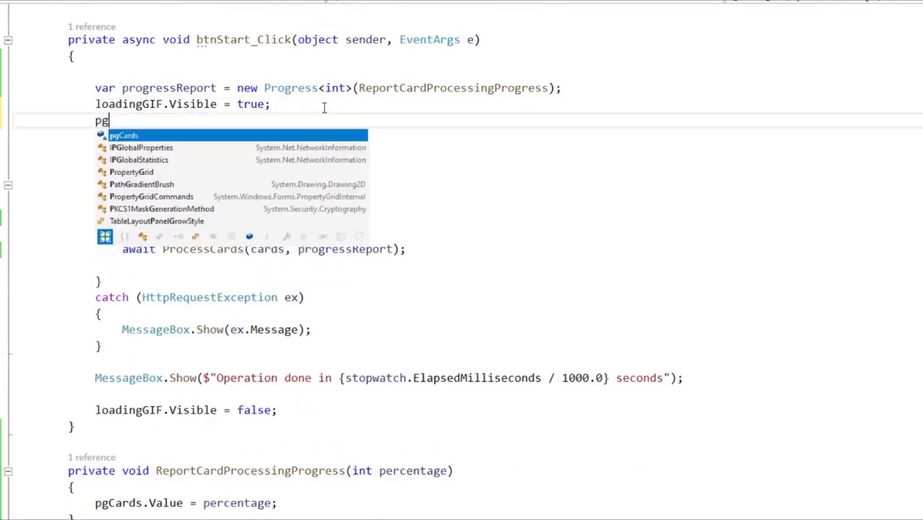
{"action": "type", "text": "Cards.Visible"}
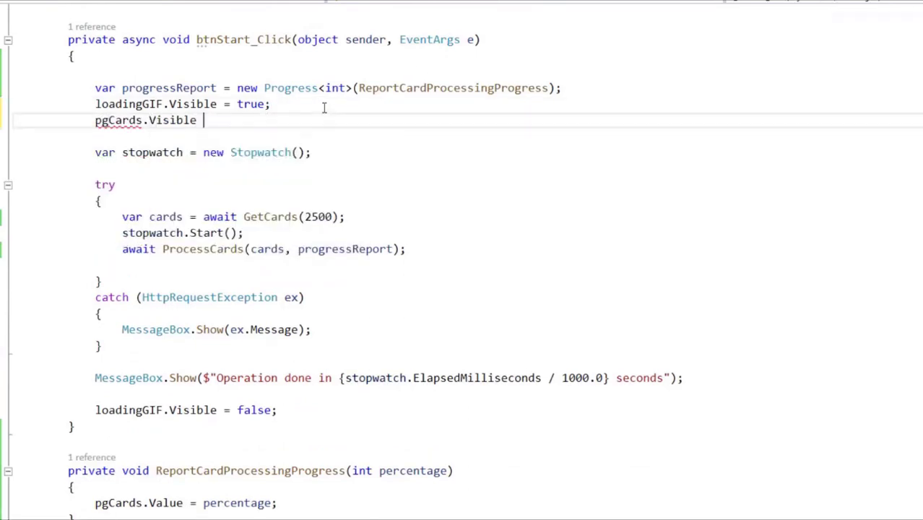
{"action": "type", "text": "= true;"}
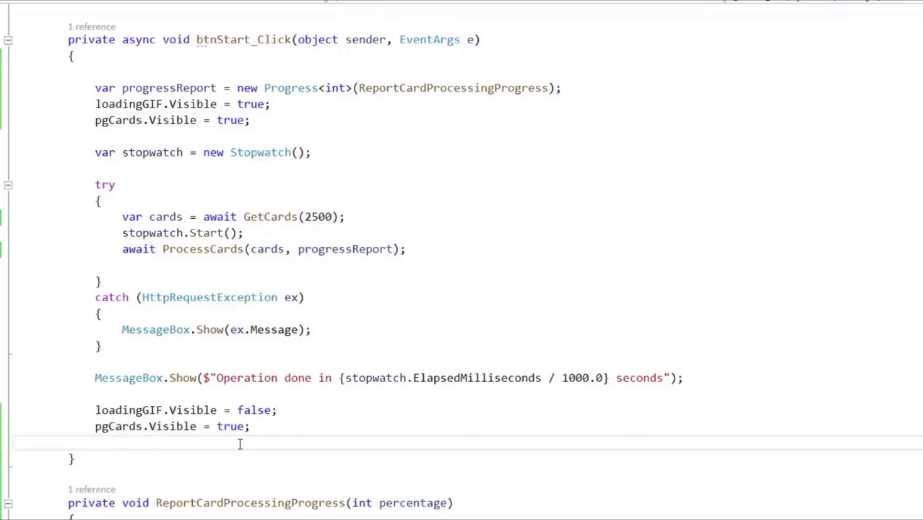
After processing, set pgCards.Visible = false; and reset pgCards.Value = 0;.
{"action": "type", "text": "false"}
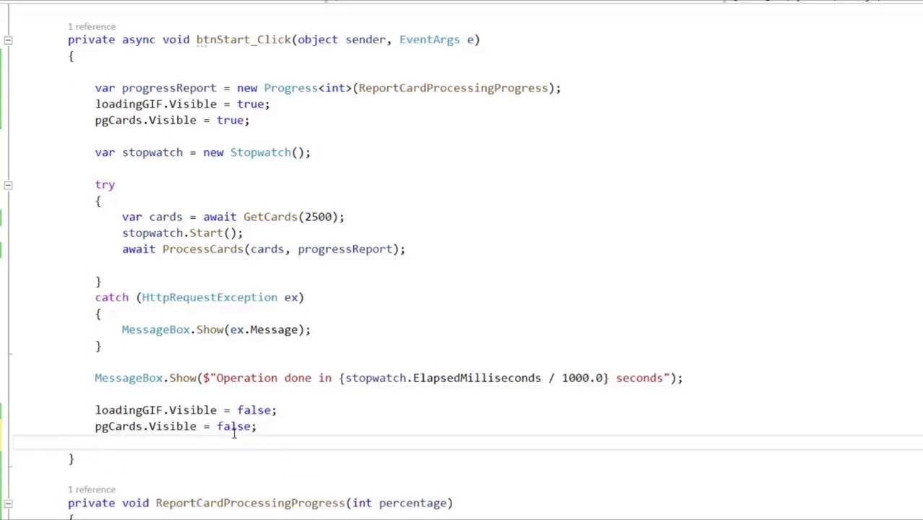
{"action": "type", "text": "pg"}
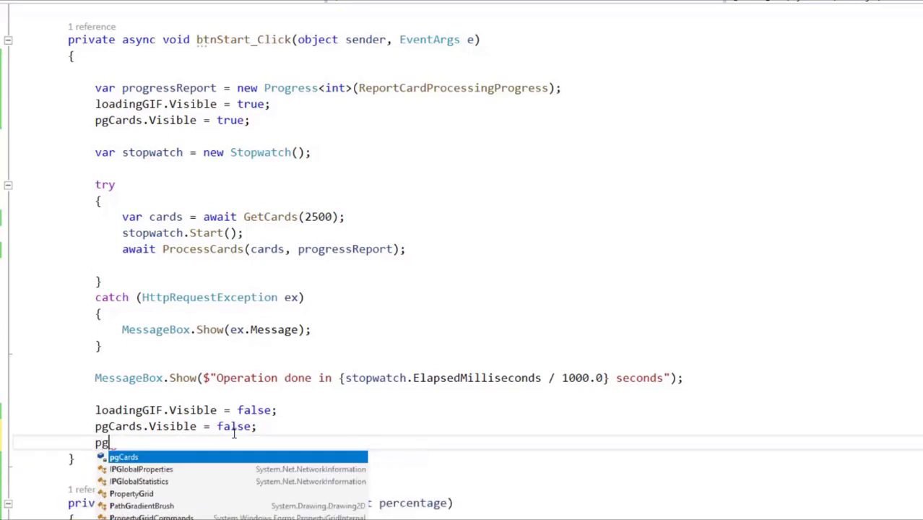
{"action": "type", "text": "Cards.Value = 0"}
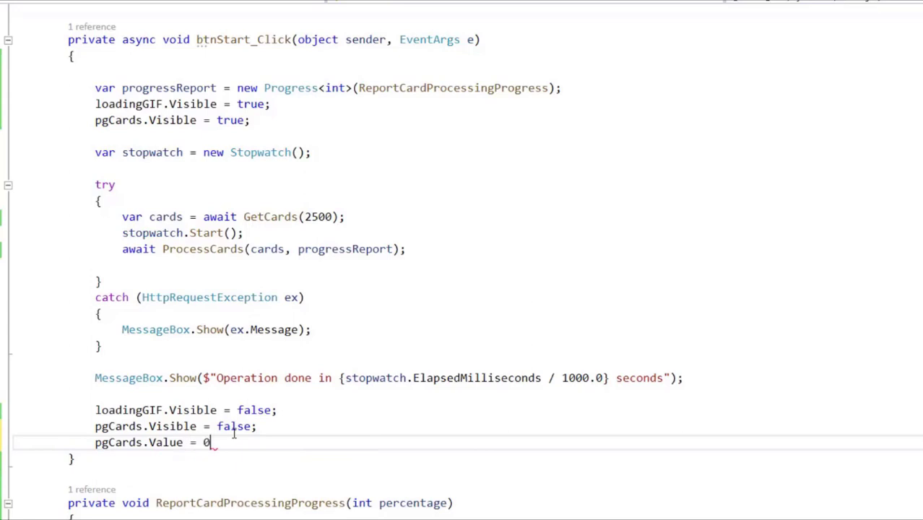
{"action": "type", "text": ";"}
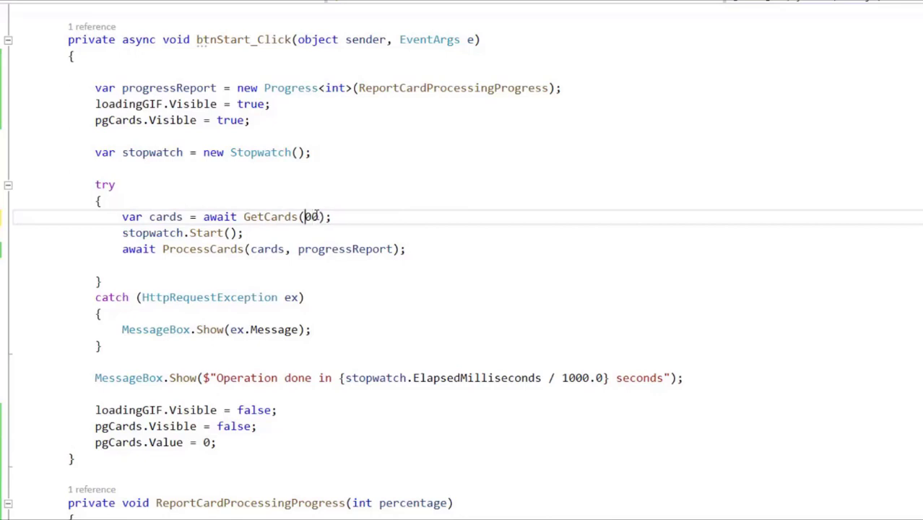
Raise the GetCards argument to 5000 cards.
{"action": "type", "text": "5000"}
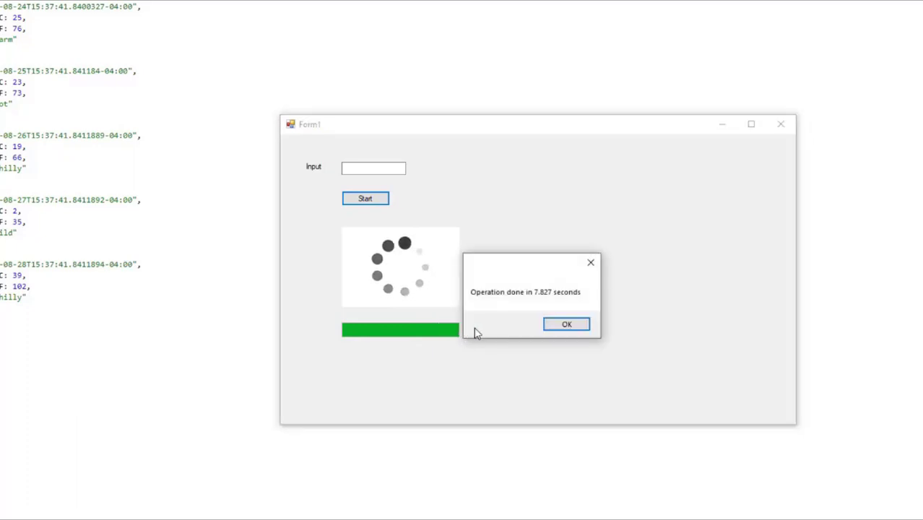
Dismiss the 'Operation done' message once the 5000-card run completes.
{"action": "left_click", "coordinate": [566, 323]}
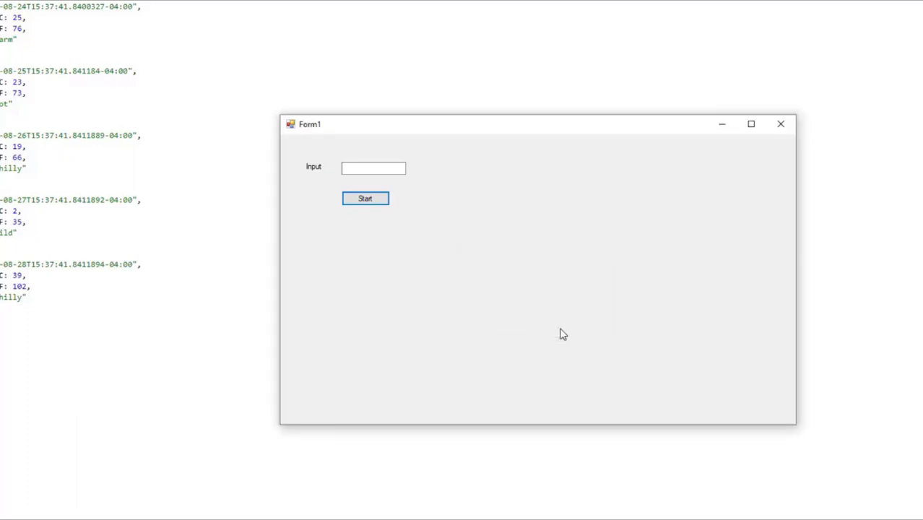